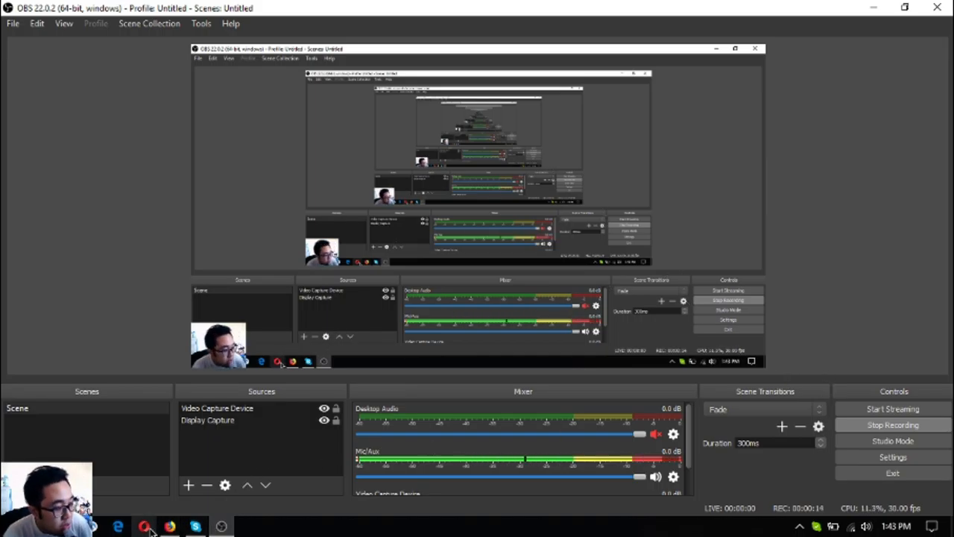
- Switch from OBS Studio to Firefox via the taskbar icon
{"action": "left_click", "coordinate": [169, 527]}
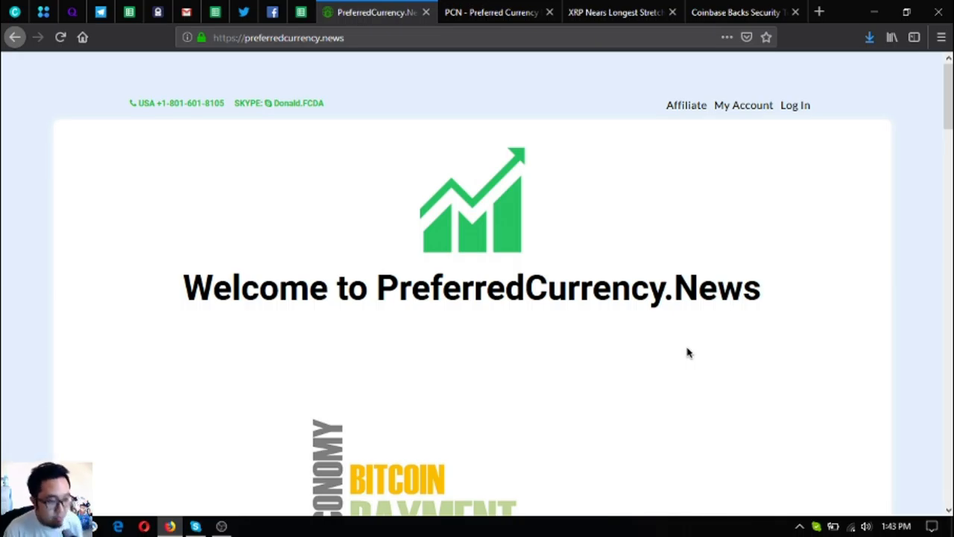
{"action": "mouse_move", "coordinate": [657, 308]}
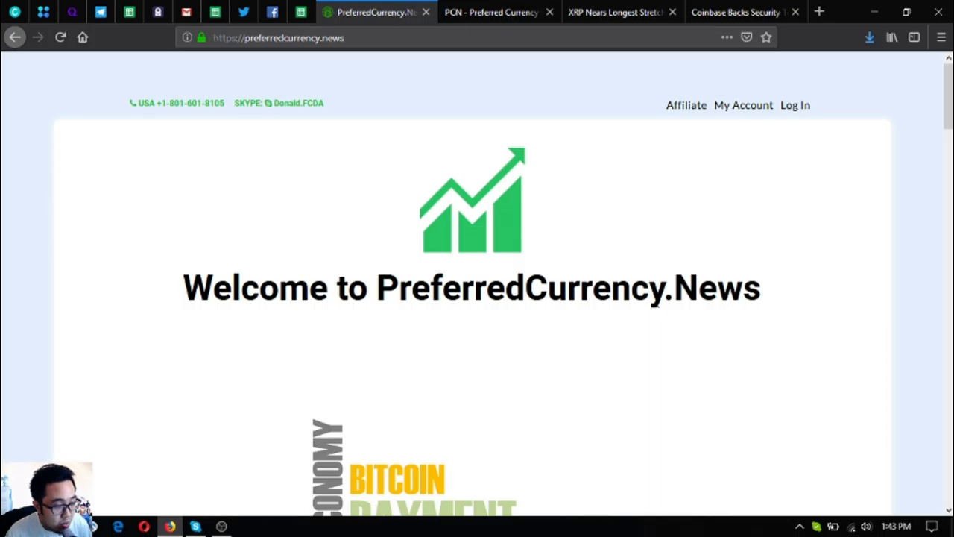
{"action": "mouse_move", "coordinate": [668, 287]}
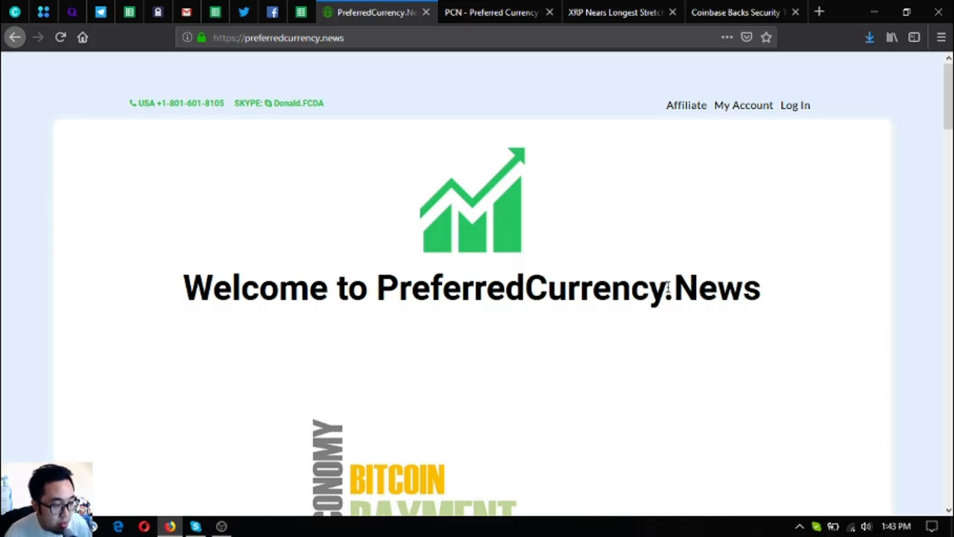
- Scroll past the PreferredCurrency.News subscription options and switch to the PCN XRP article tab
{"action": "scroll", "scroll_direction": "down", "scroll_amount": 3}
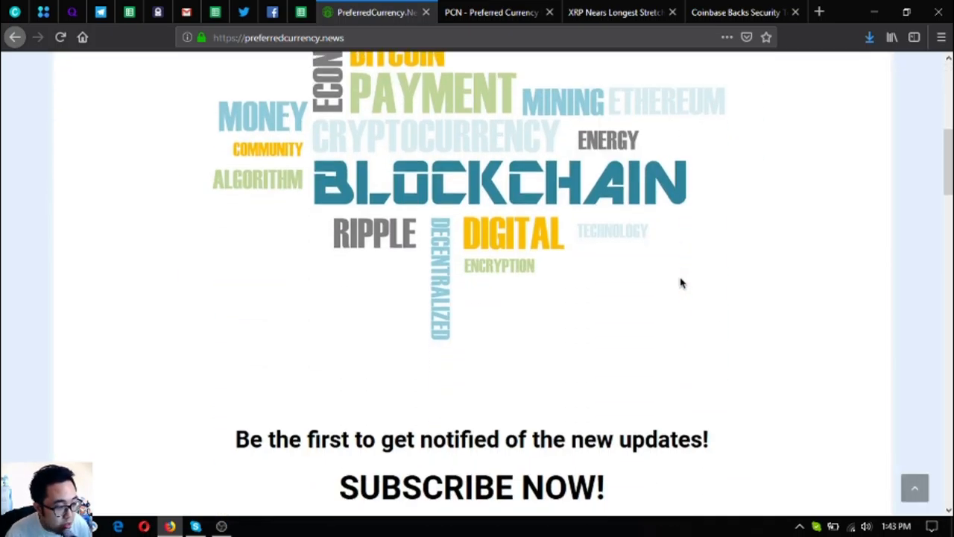
{"action": "scroll", "scroll_direction": "down", "scroll_amount": 3}
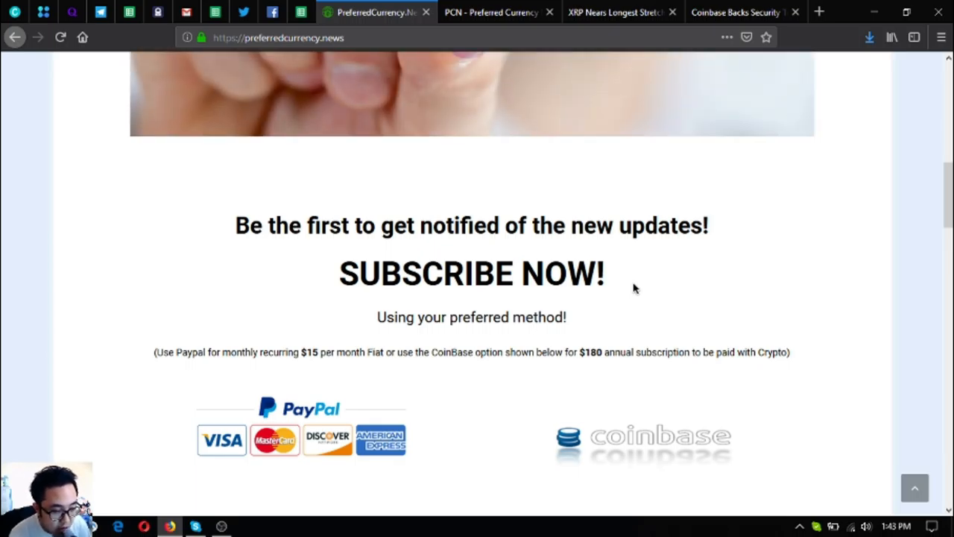
{"action": "scroll", "scroll_direction": "down", "scroll_amount": 3}
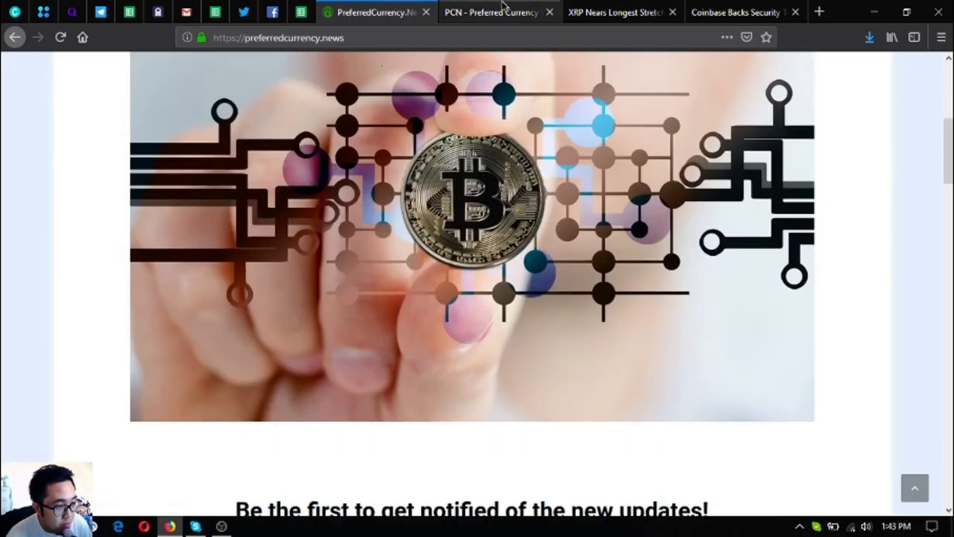
{"action": "left_click", "coordinate": [492, 12]}
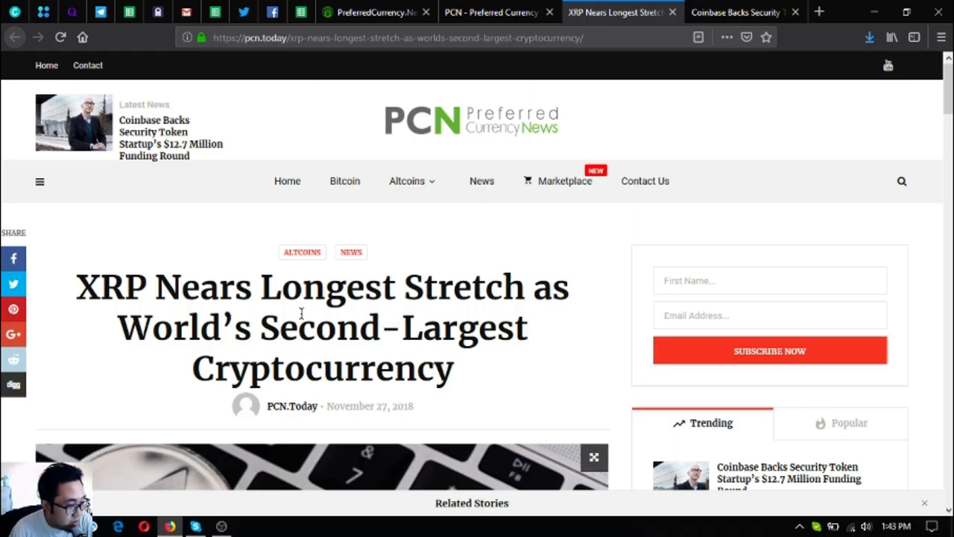
{"action": "mouse_move", "coordinate": [328, 322]}
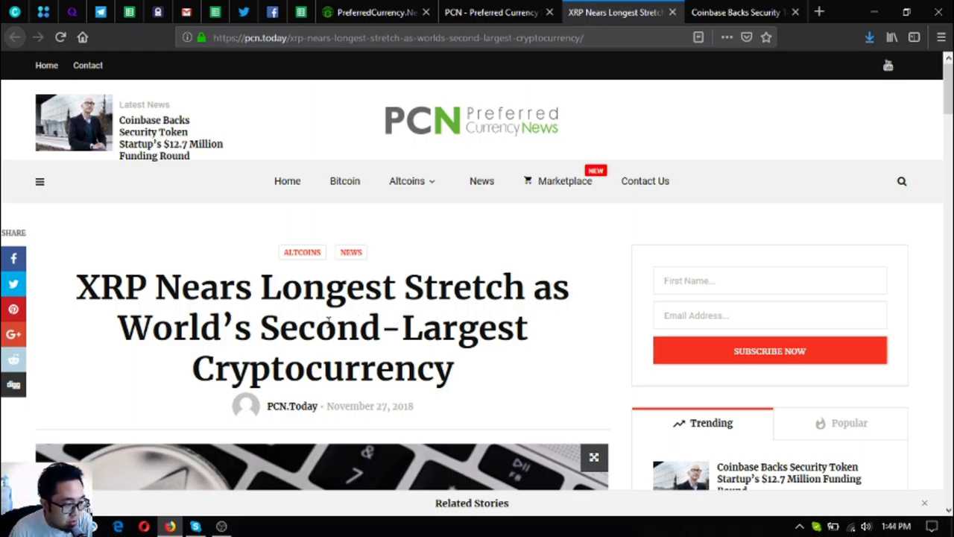
- Read the XRP article's opening paragraphs down to the market dominance chart
{"action": "scroll", "scroll_direction": "down", "scroll_amount": 3}
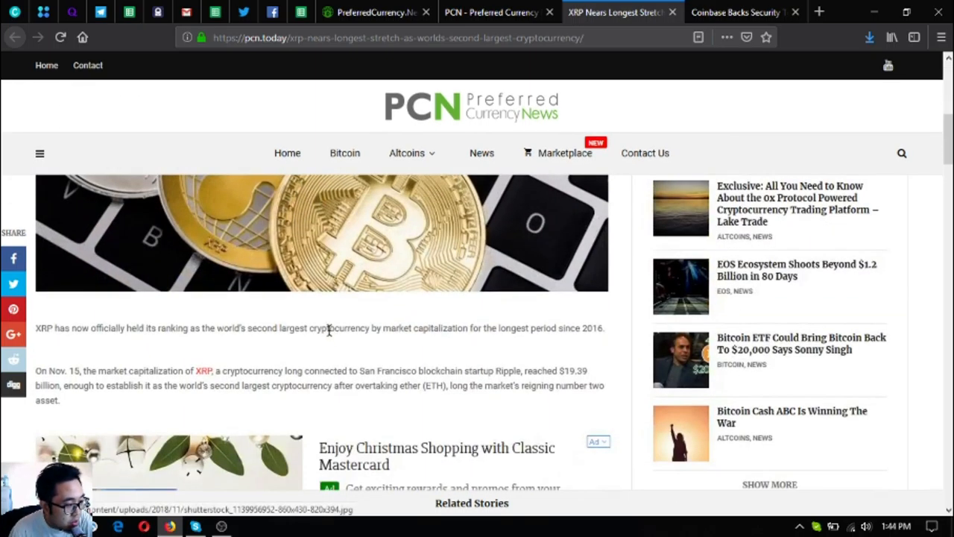
{"action": "scroll", "scroll_direction": "down", "scroll_amount": 3}
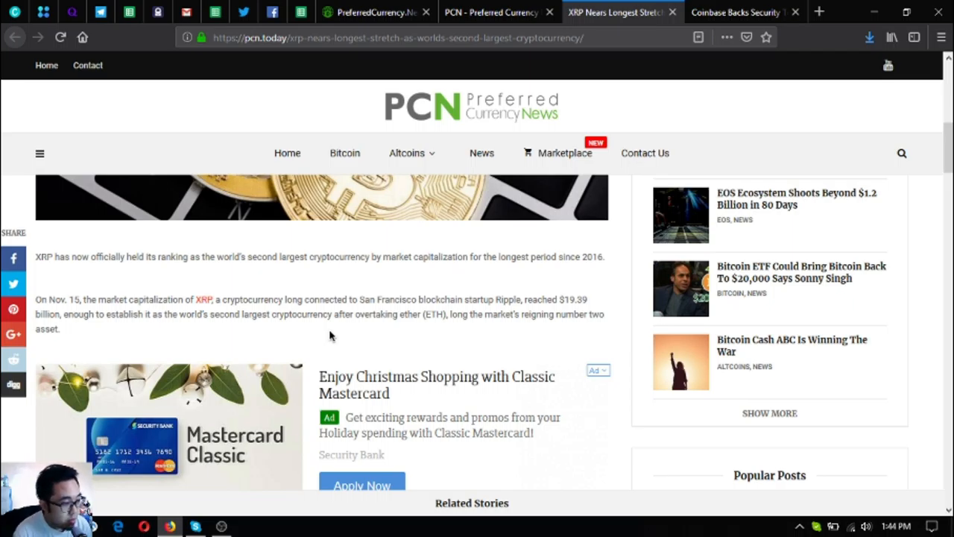
{"action": "scroll", "scroll_direction": "down", "scroll_amount": 3}
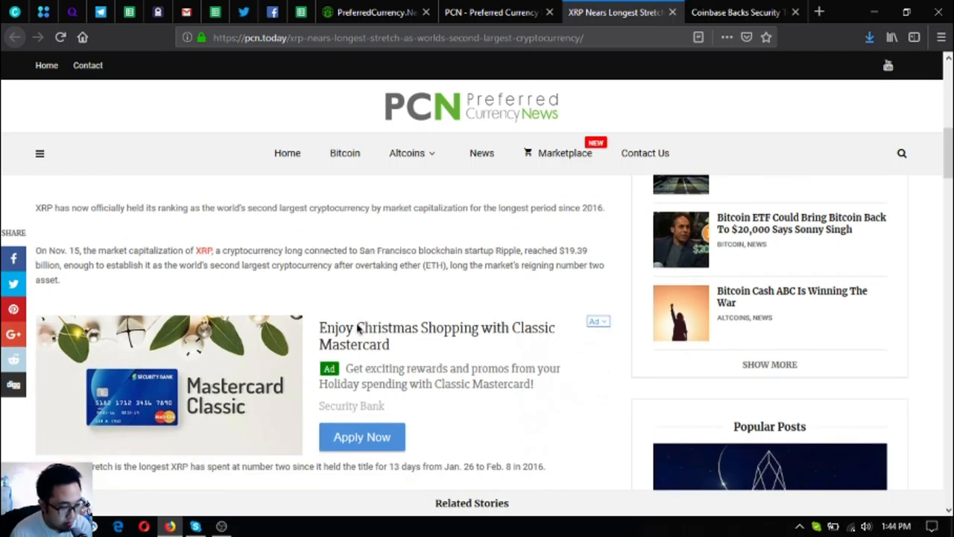
{"action": "scroll", "scroll_direction": "down", "scroll_amount": 3}
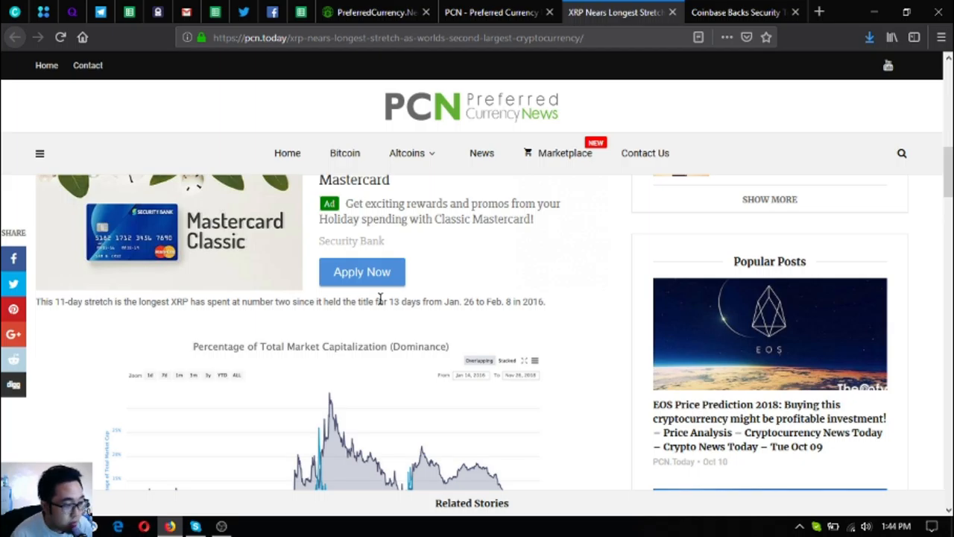
- Scroll past the dominance chart to the XRP article's Continue Reading link
{"action": "scroll", "scroll_direction": "down", "scroll_amount": 3}
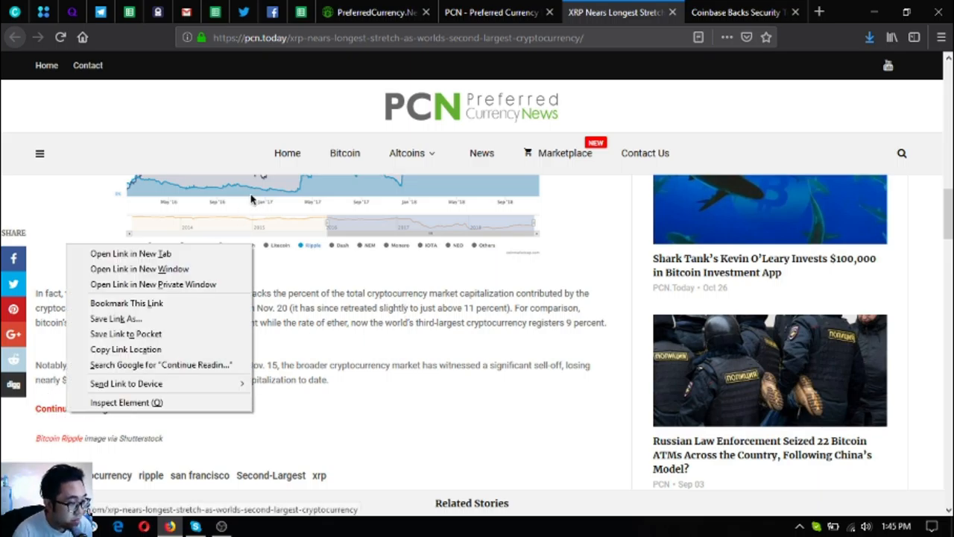
- Open the XRP Continue Reading link in a new CoinDesk tab and scroll through it
{"action": "left_click", "coordinate": [130, 254]}
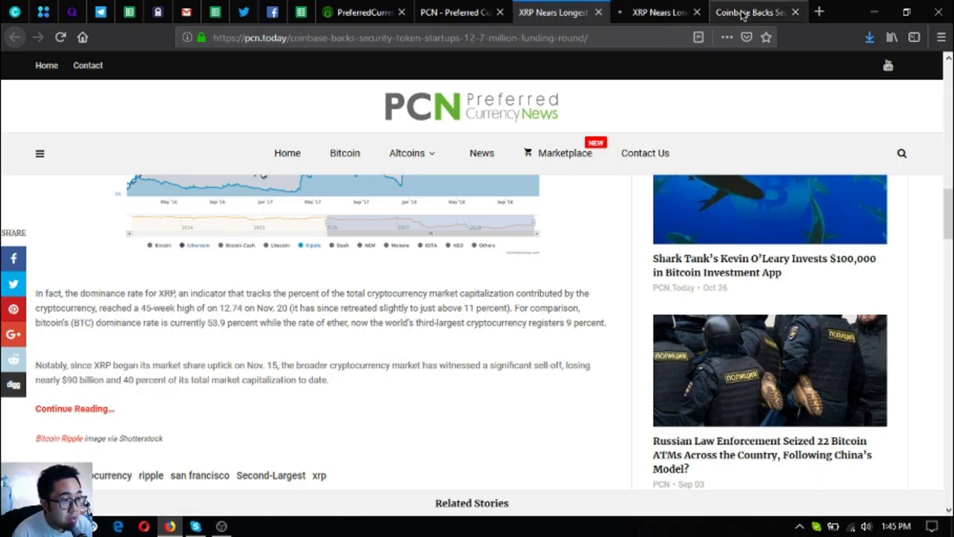
{"action": "left_click", "coordinate": [658, 12]}
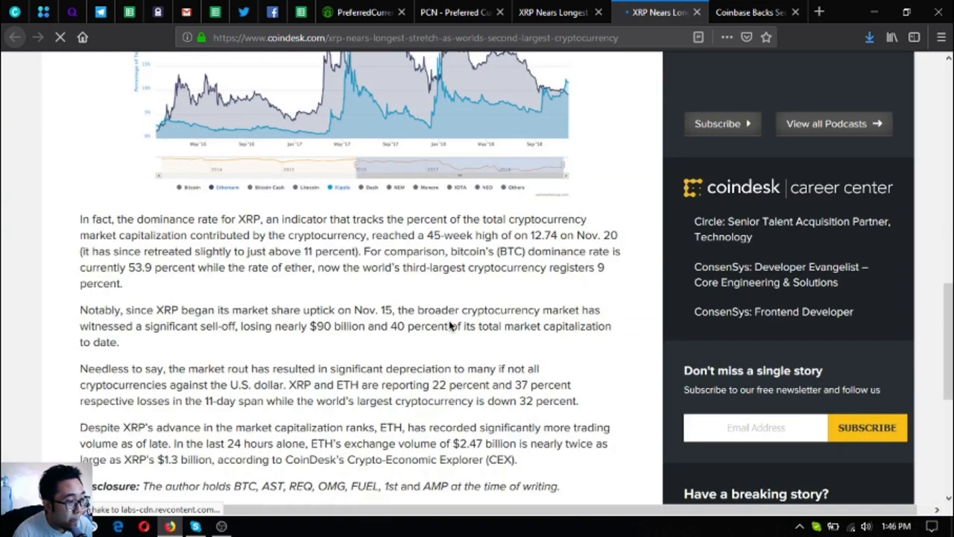
{"action": "scroll", "scroll_direction": "down", "scroll_amount": 3}
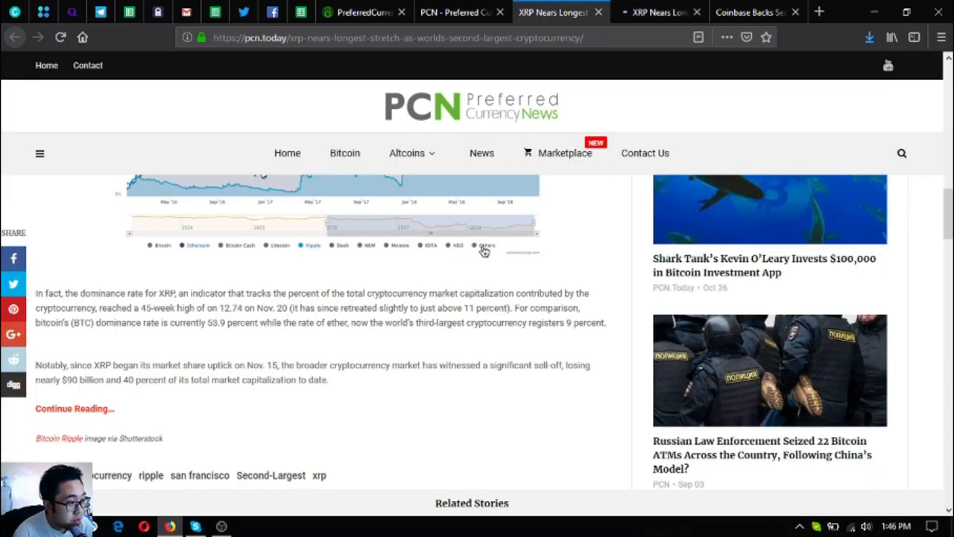
{"action": "left_click", "coordinate": [656, 12]}
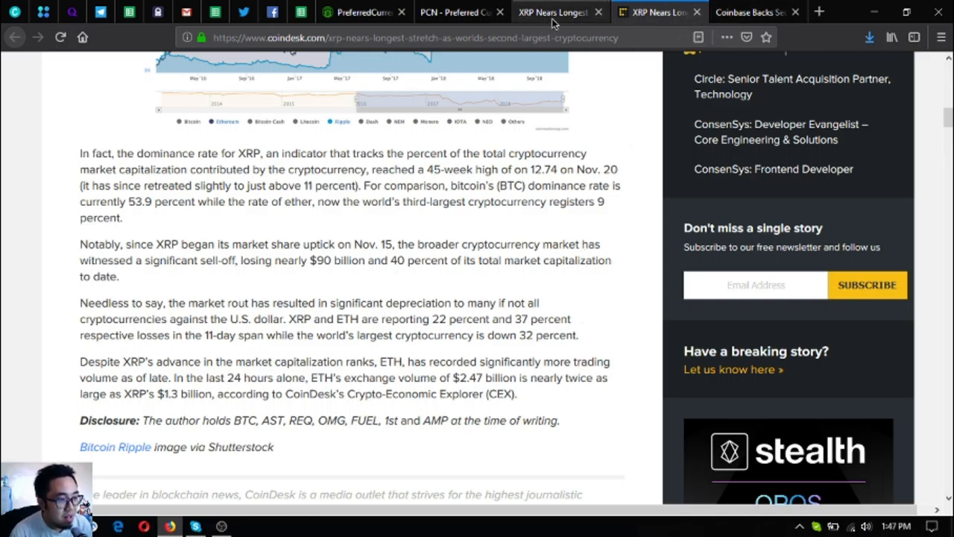
- Go back to the PCN XRP tab, then switch to the Coinbase funding round article
{"action": "left_click", "coordinate": [555, 12]}
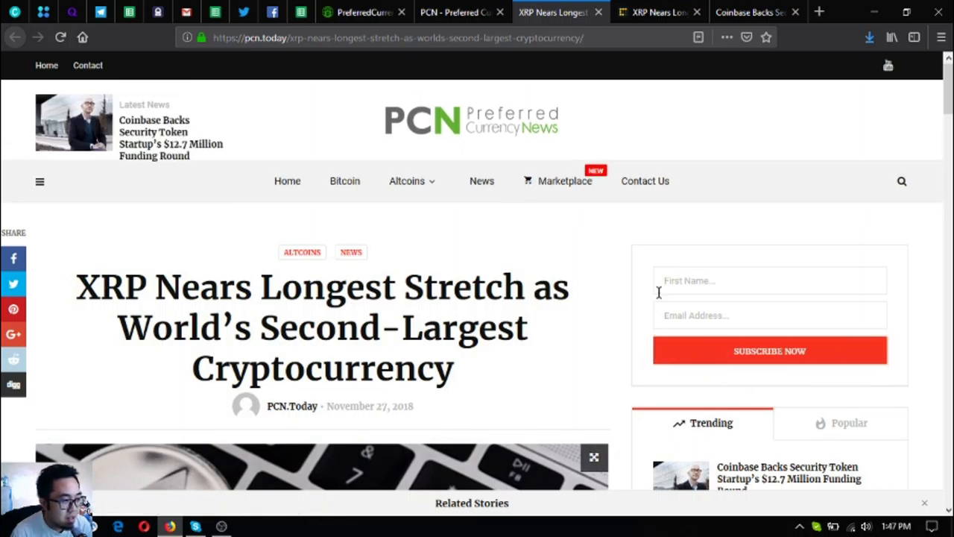
{"action": "left_click", "coordinate": [753, 12]}
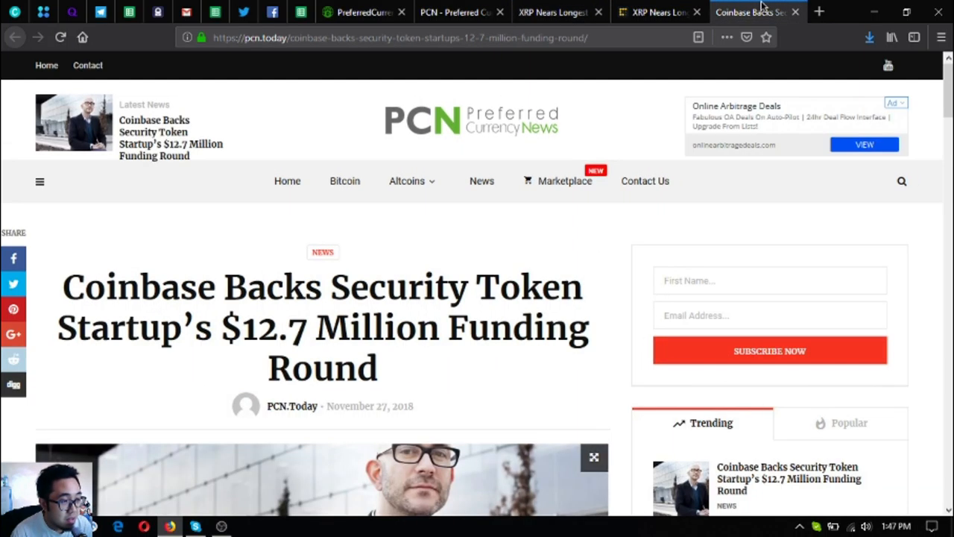
{"action": "mouse_move", "coordinate": [753, 11]}
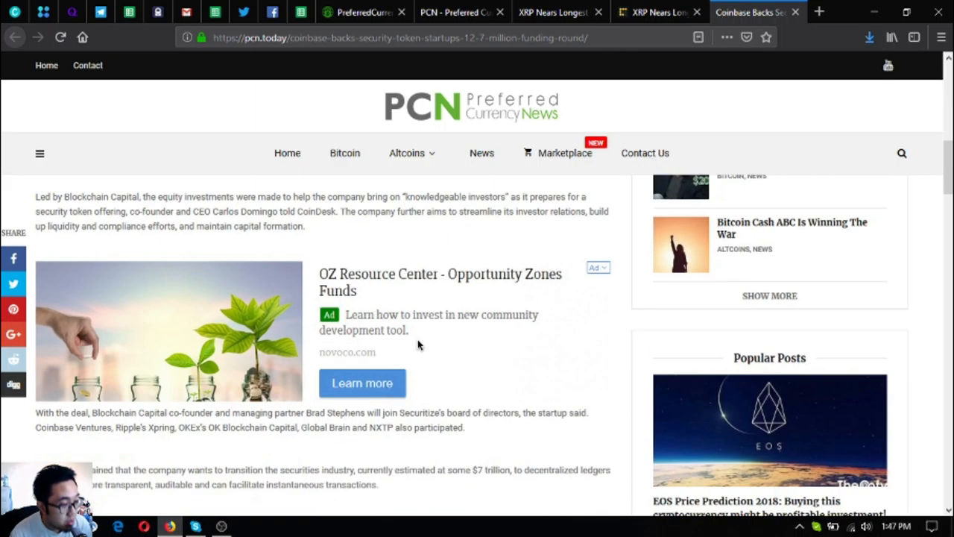
- Read the Coinbase $12.7 million funding article down to its tags
{"action": "scroll", "scroll_direction": "down", "scroll_amount": 3}
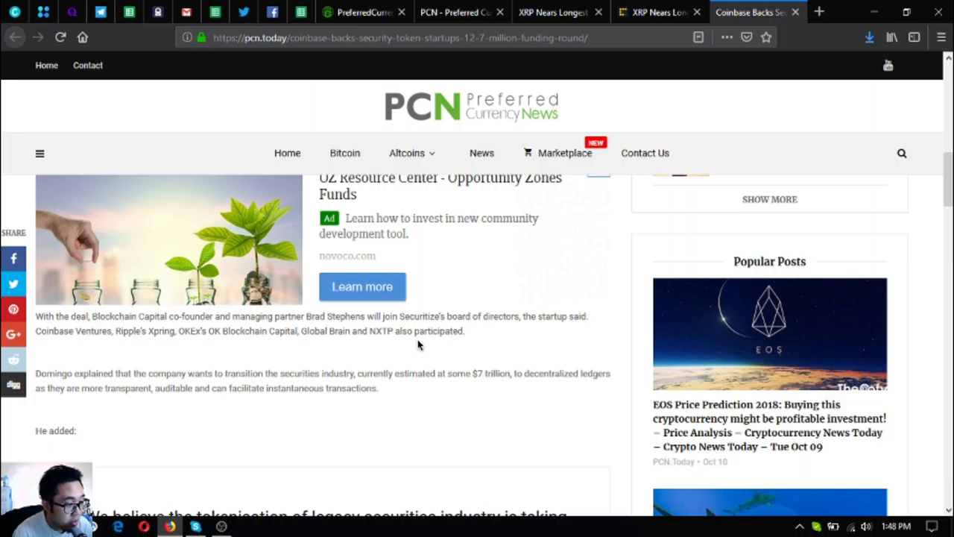
{"action": "scroll", "scroll_direction": "down", "scroll_amount": 3}
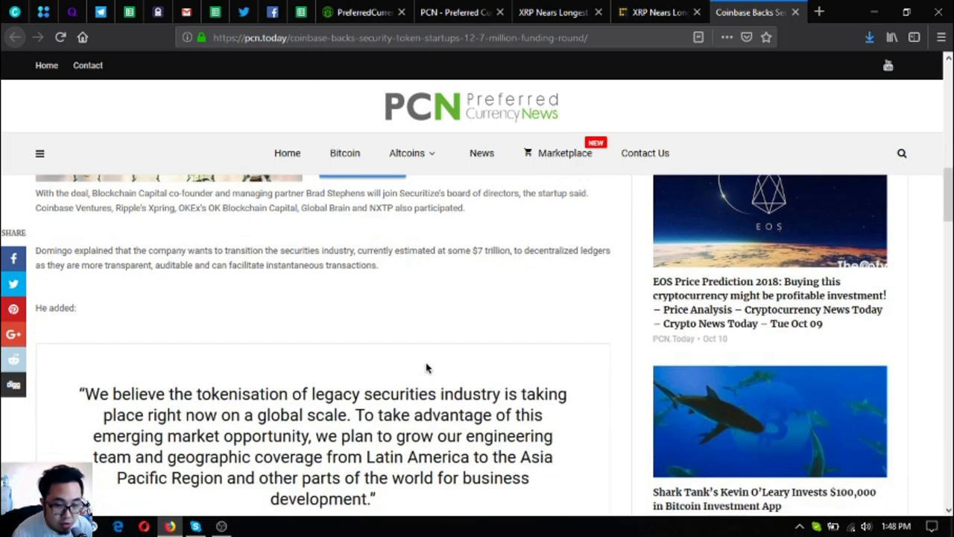
{"action": "scroll", "scroll_direction": "down", "scroll_amount": 3}
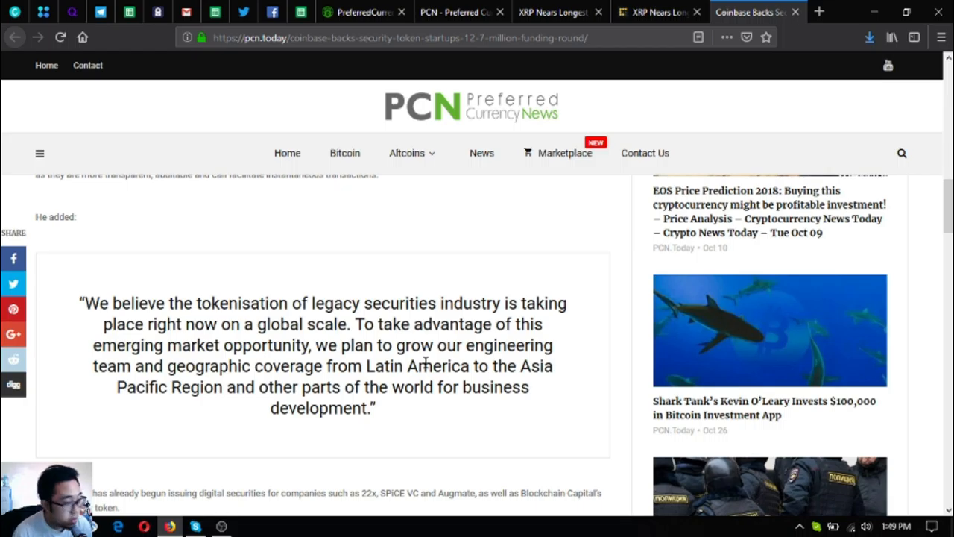
{"action": "scroll", "scroll_direction": "down", "scroll_amount": 3}
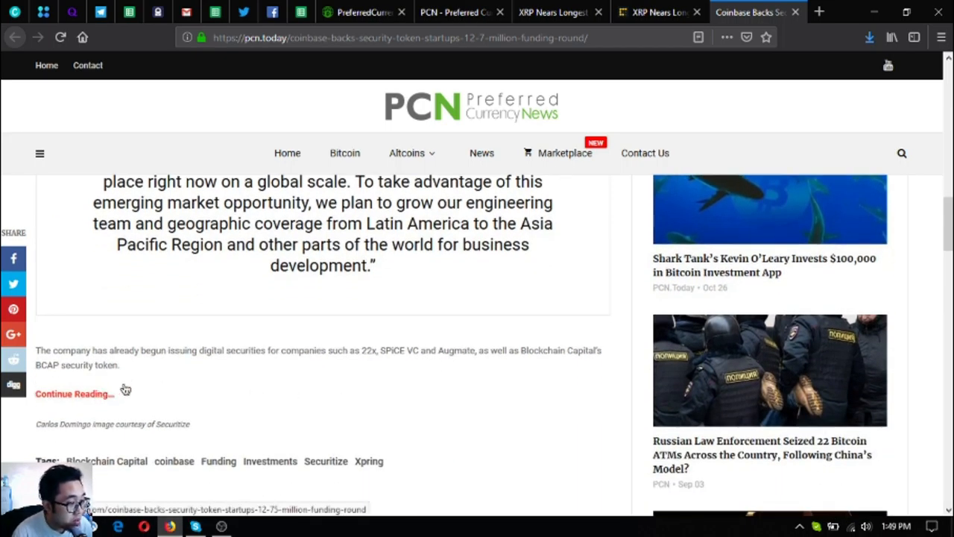
{"action": "mouse_move", "coordinate": [212, 319]}
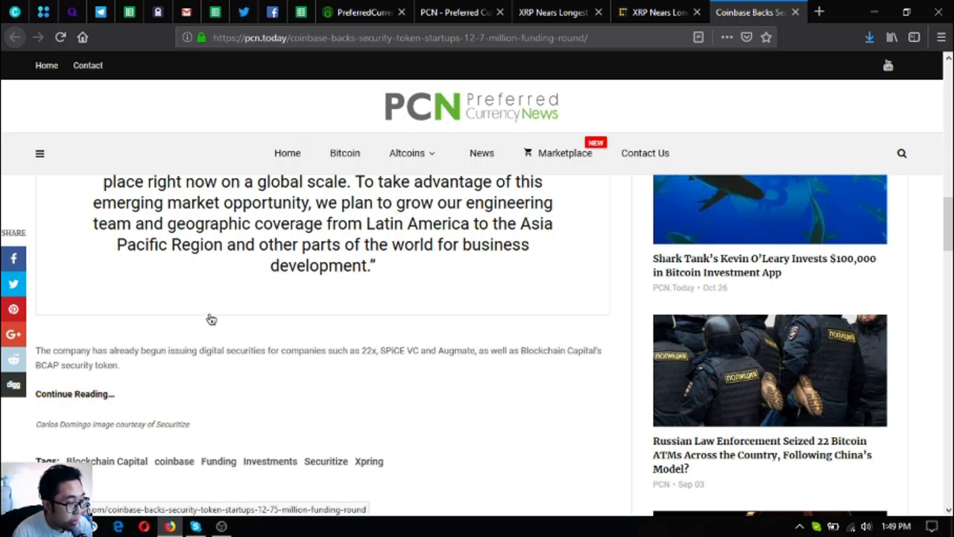
{"action": "scroll", "scroll_direction": "down", "scroll_amount": 3}
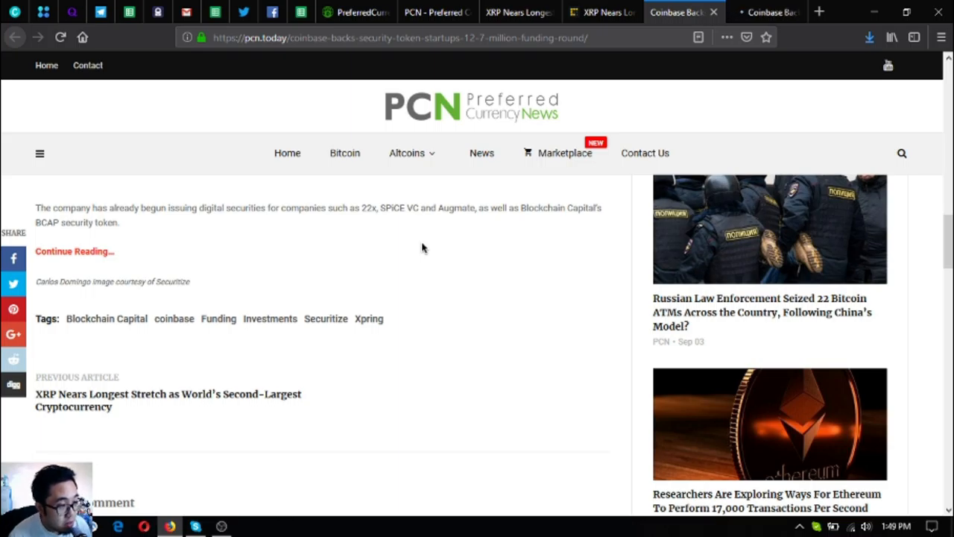
{"action": "mouse_move", "coordinate": [419, 242]}
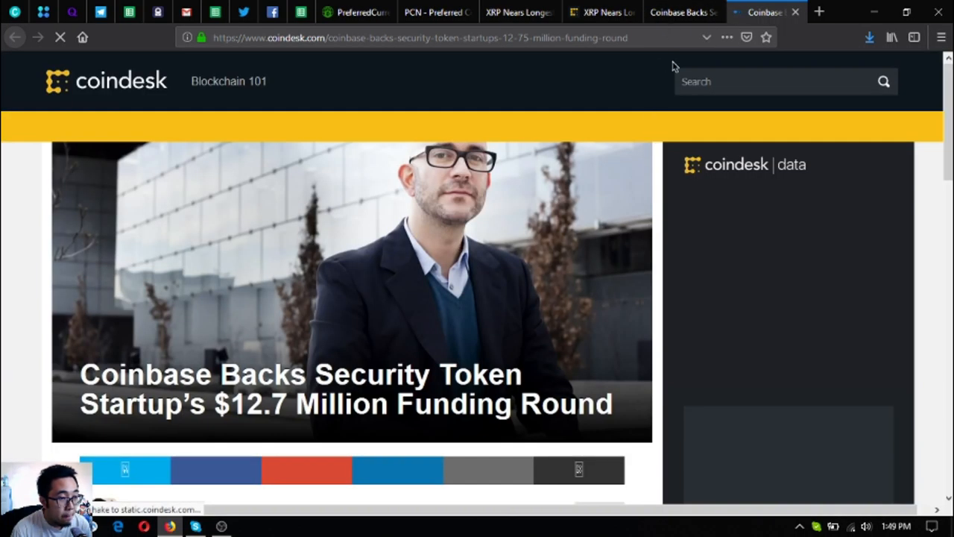
{"action": "scroll", "scroll_direction": "down", "scroll_amount": 3}
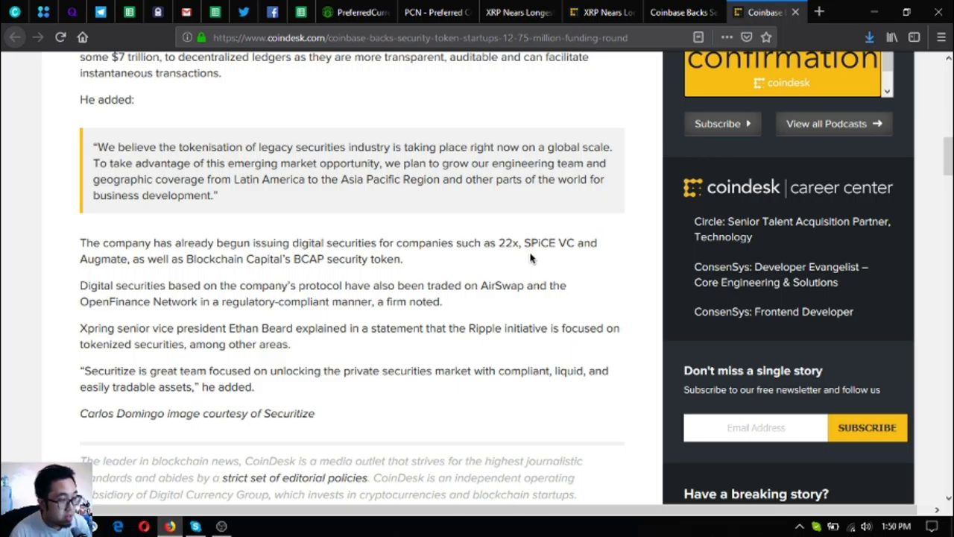
- Switch to the PCN.Today homepage tab and scroll to Most Read and World News
{"action": "left_click", "coordinate": [432, 12]}
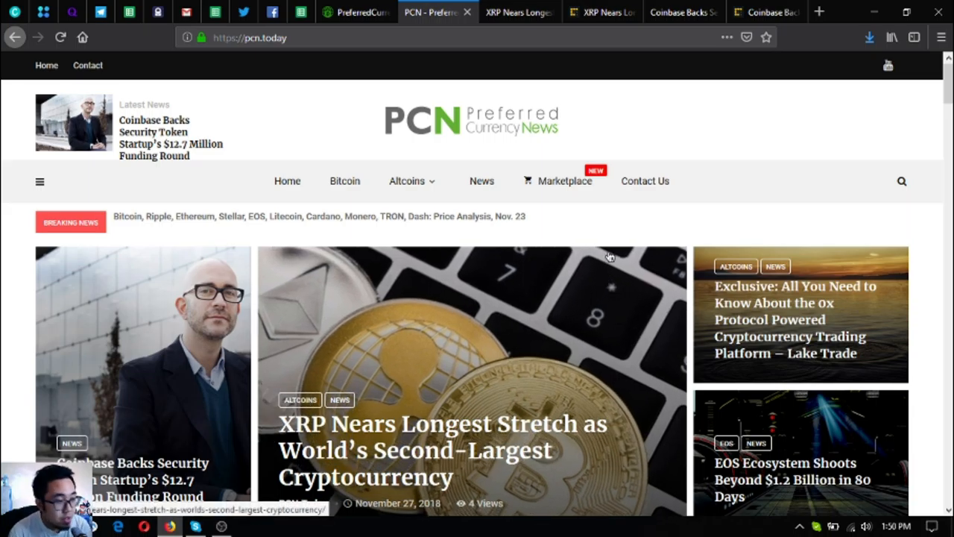
{"action": "scroll", "scroll_direction": "down", "scroll_amount": 3}
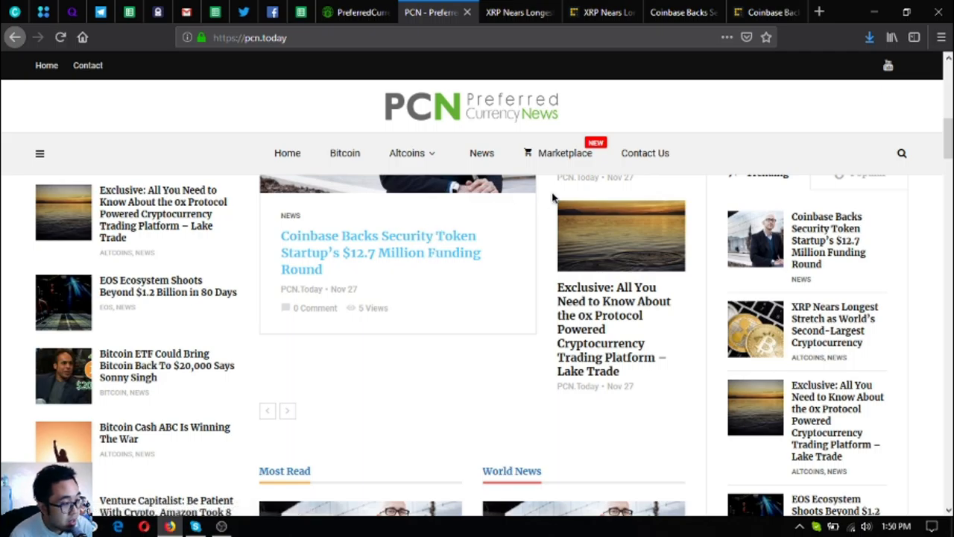
{"action": "scroll", "scroll_direction": "down", "scroll_amount": 3}
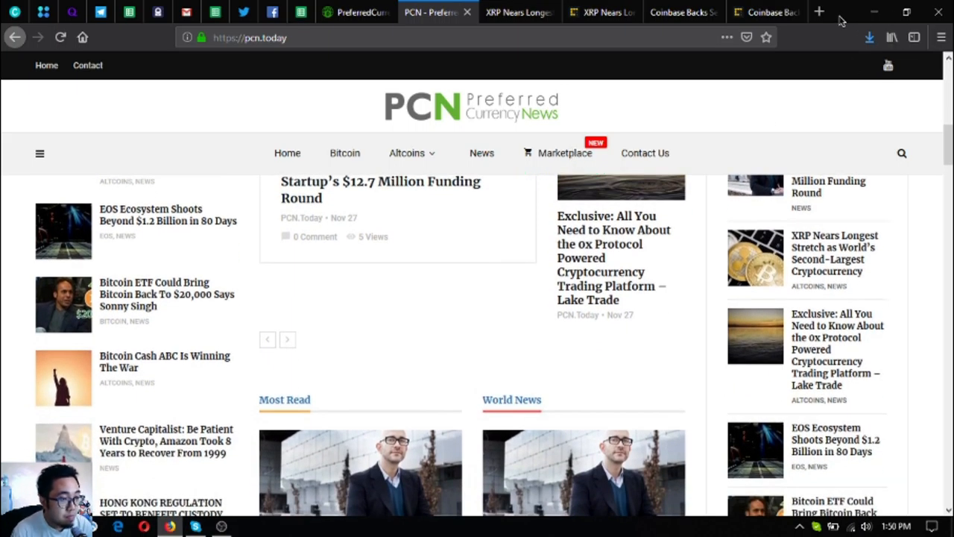
- Open a new tab and enter 'eosmare' to load the EOS Market site
{"action": "left_click", "coordinate": [819, 12]}
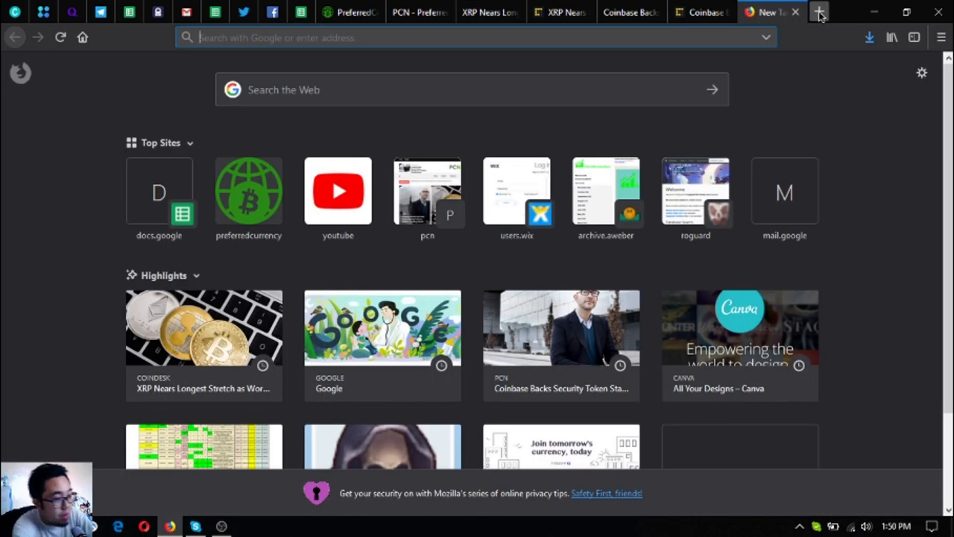
{"action": "type", "text": "eosmare"}
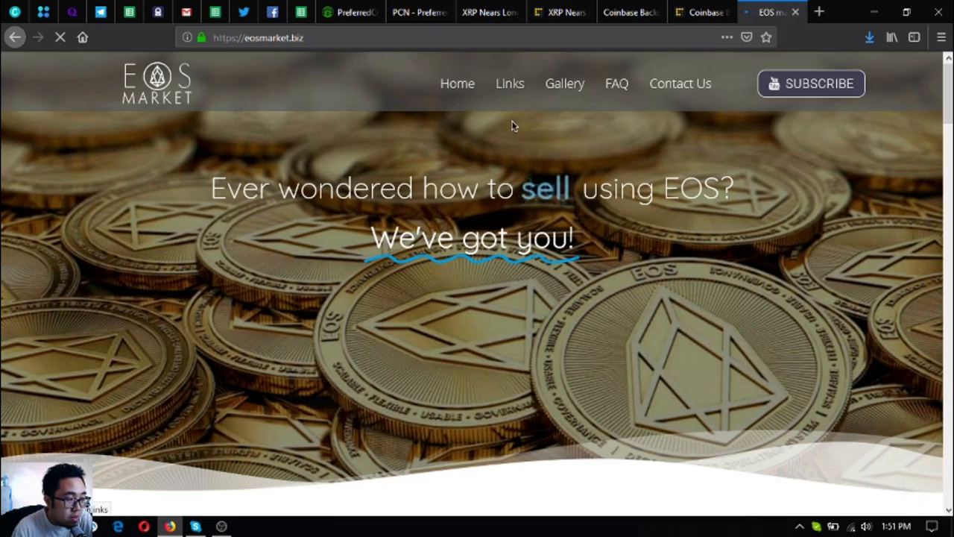
- Jump to the EOS Market Links section via the navigation bar
{"action": "left_click", "coordinate": [510, 83]}
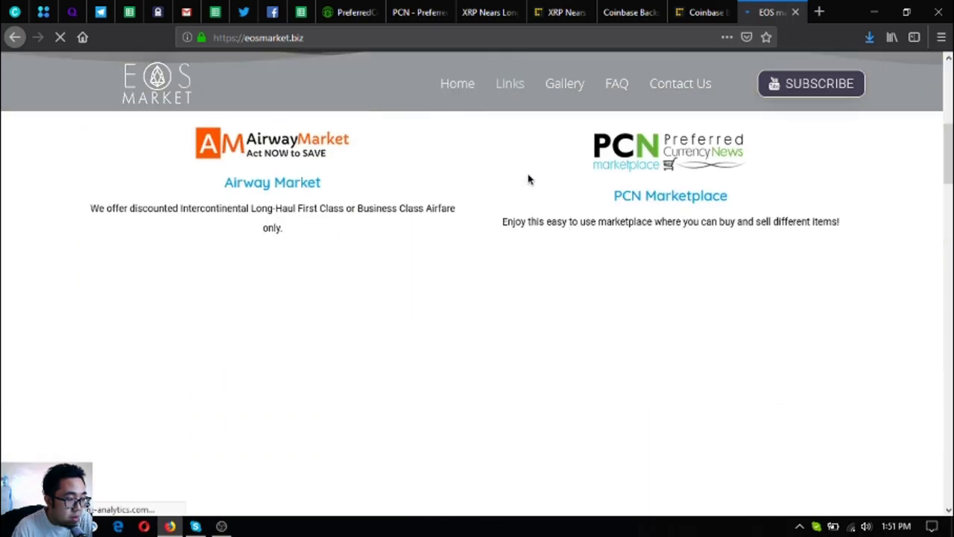
{"action": "left_click", "coordinate": [510, 84]}
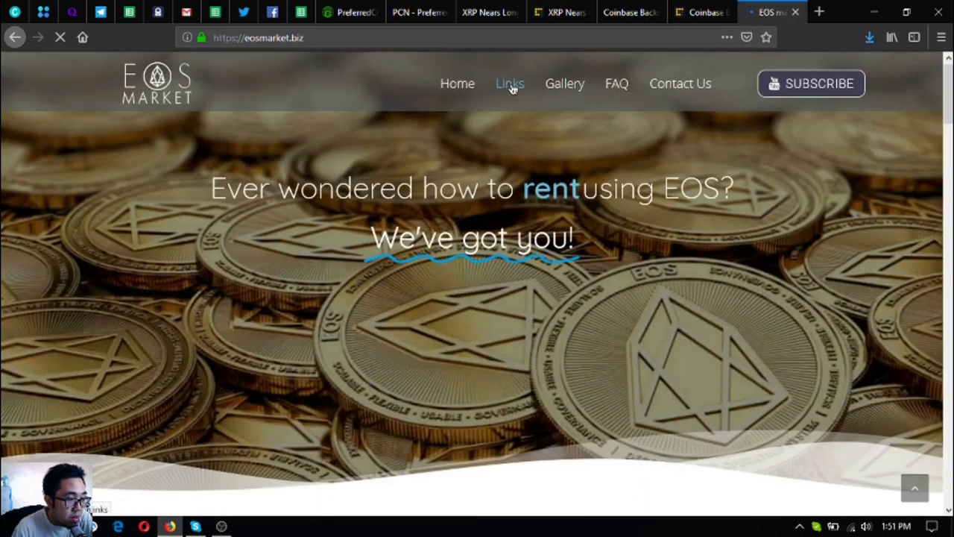
{"action": "left_click", "coordinate": [510, 84]}
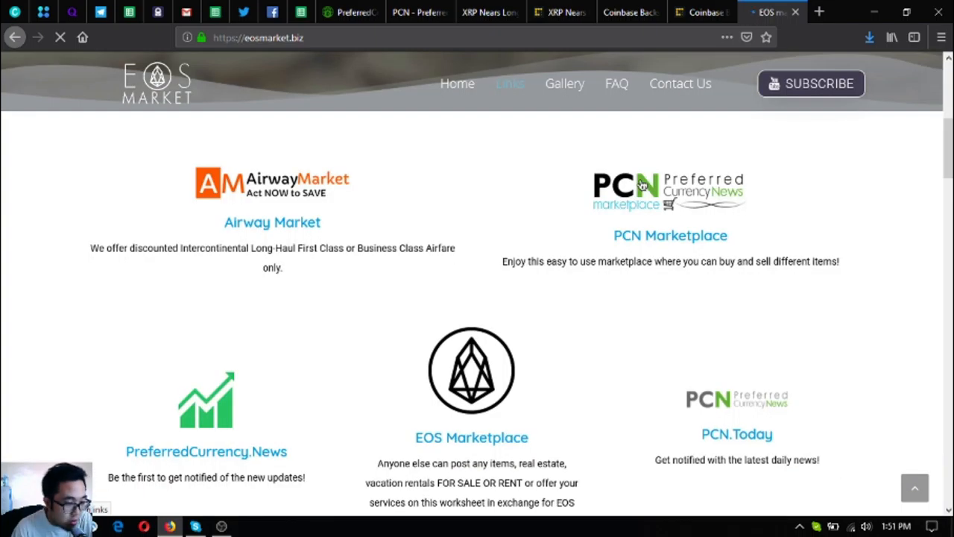
{"action": "mouse_move", "coordinate": [332, 181]}
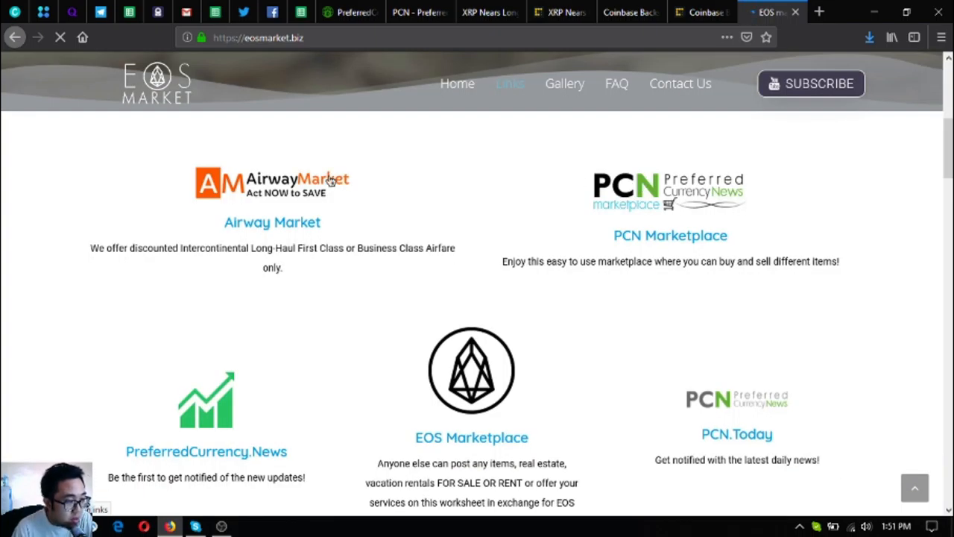
{"action": "mouse_move", "coordinate": [305, 237]}
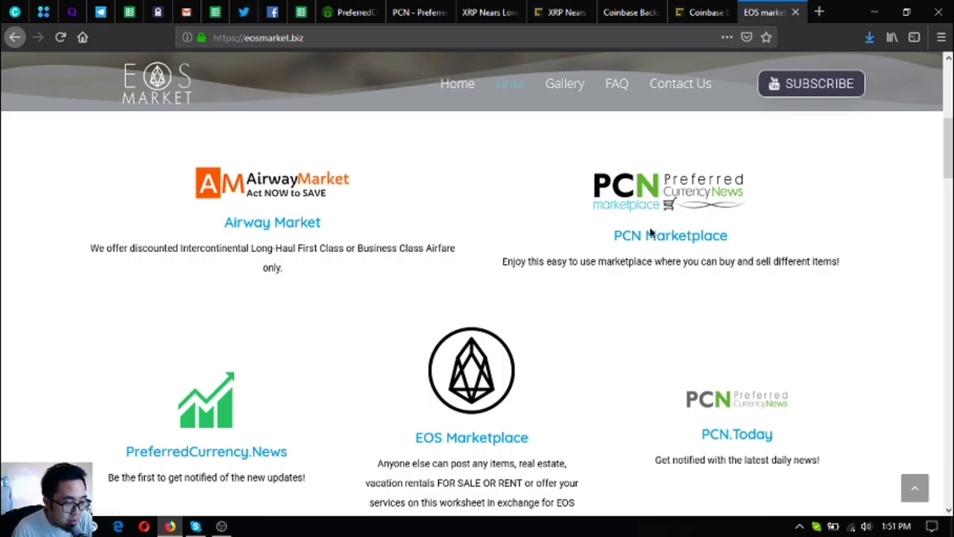
{"action": "mouse_move", "coordinate": [477, 384]}
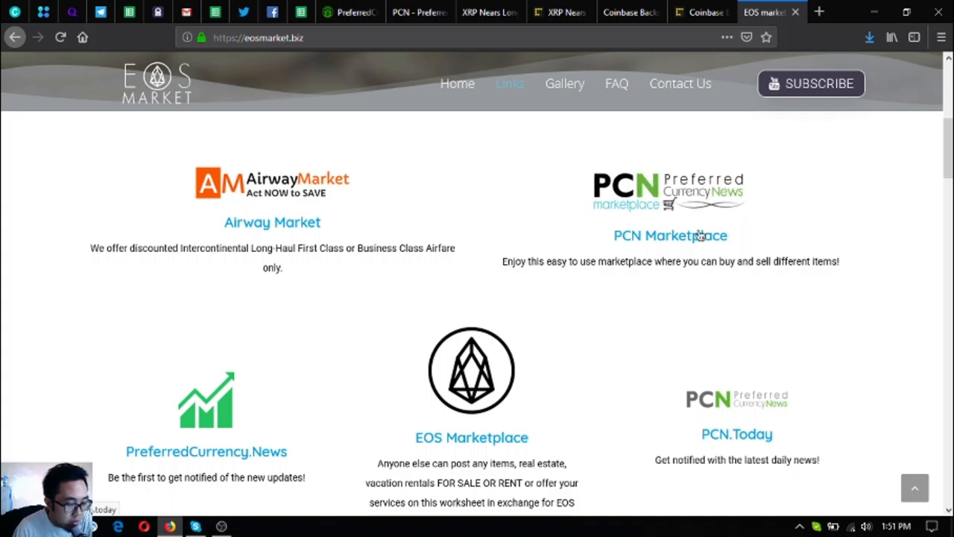
{"action": "mouse_move", "coordinate": [545, 352]}
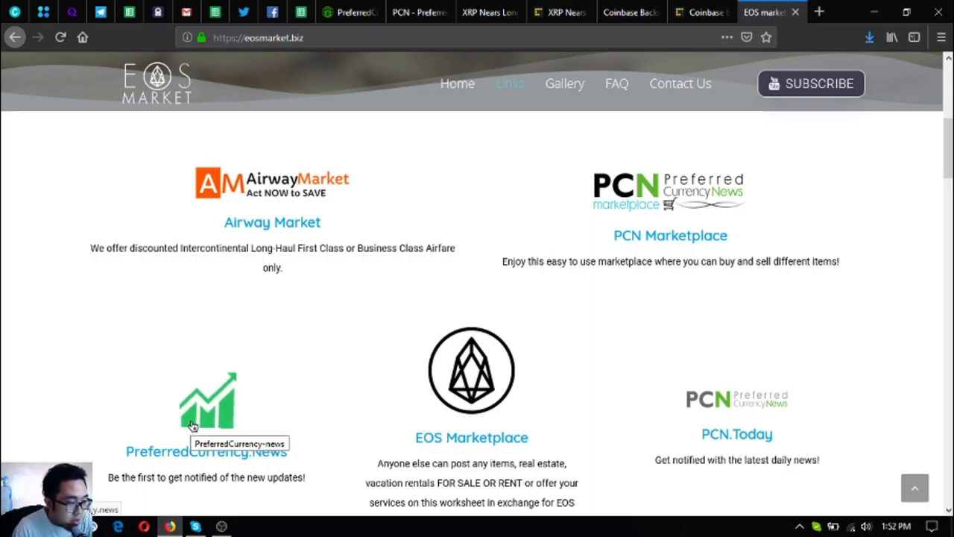
- Scroll the EOS Market page down to the airdrops.io, DappRadar and EOS Authority links
{"action": "scroll", "scroll_direction": "down", "scroll_amount": 3}
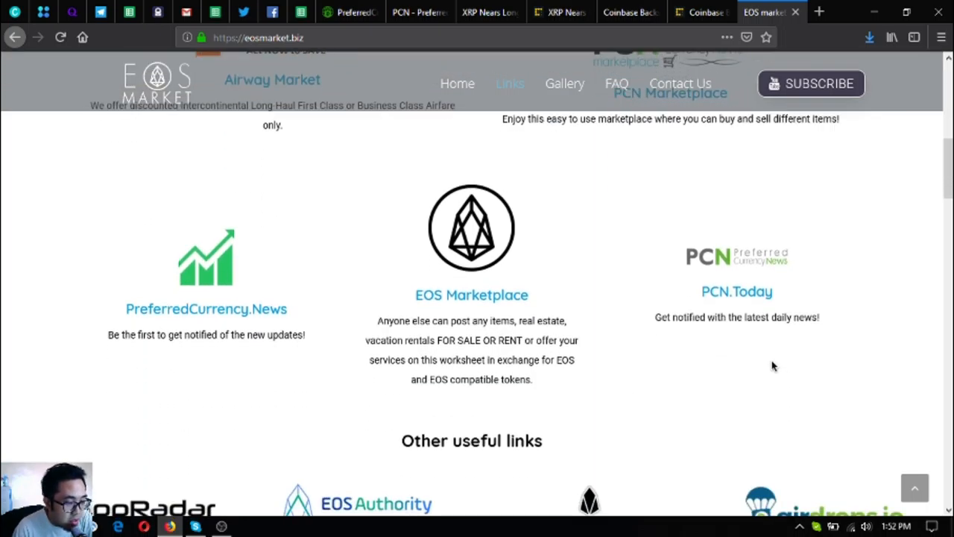
{"action": "scroll", "scroll_direction": "down", "scroll_amount": 3}
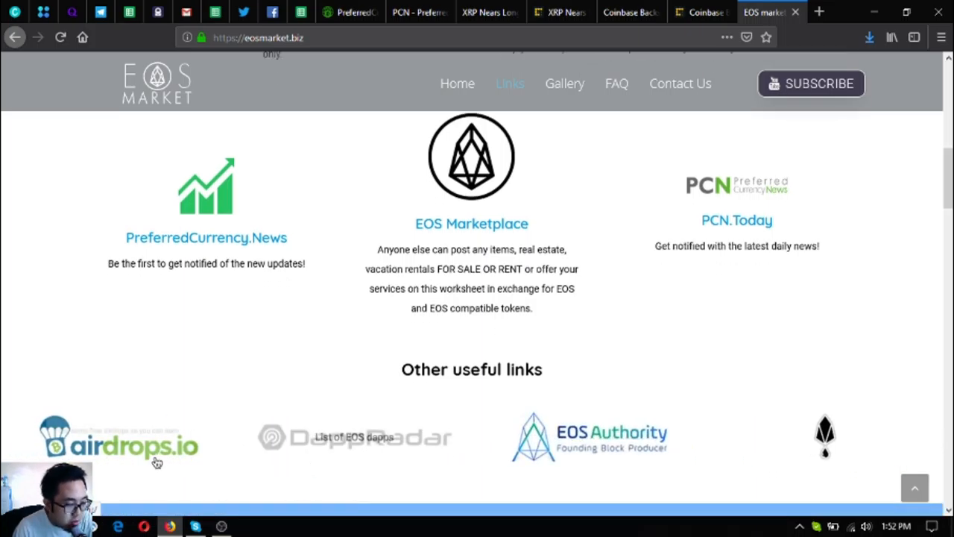
{"action": "mouse_move", "coordinate": [354, 437]}
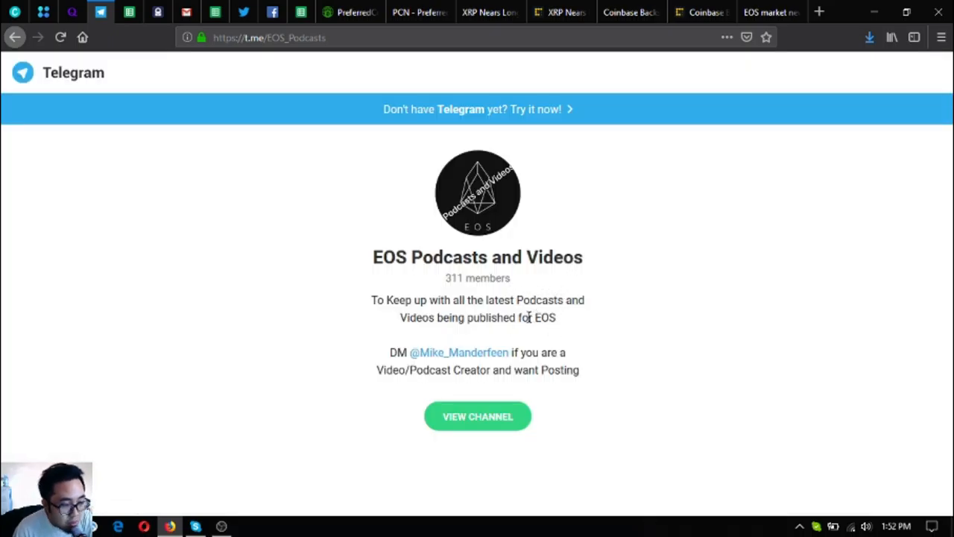
{"action": "mouse_move", "coordinate": [454, 335]}
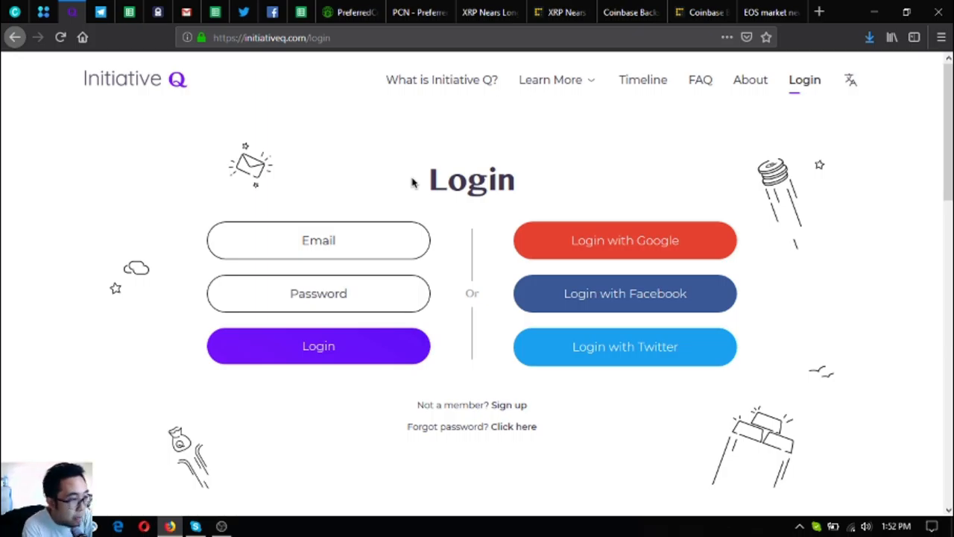
{"action": "mouse_move", "coordinate": [23, 7]}
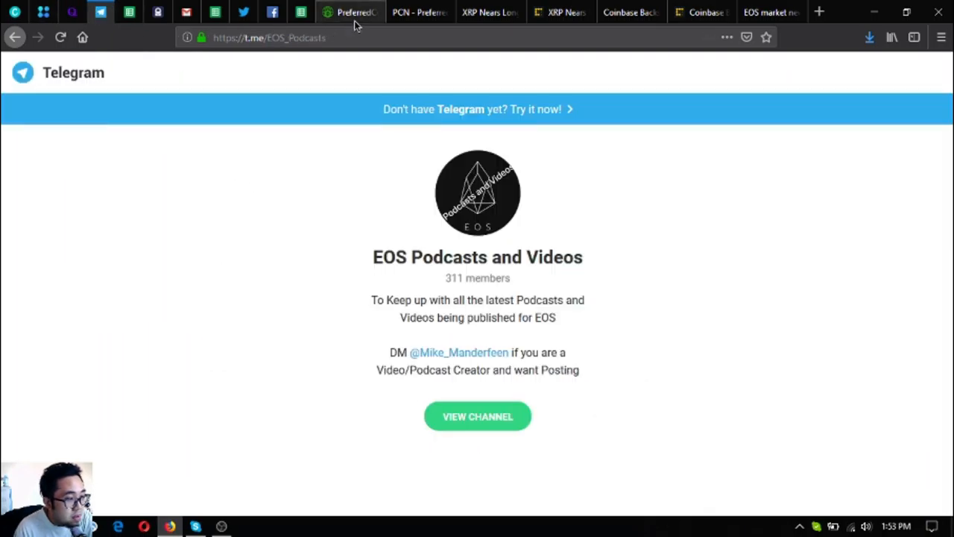
- View the top of the PreferredCurrency.News welcome page, then bring OBS Studio to the front
{"action": "left_click", "coordinate": [349, 12]}
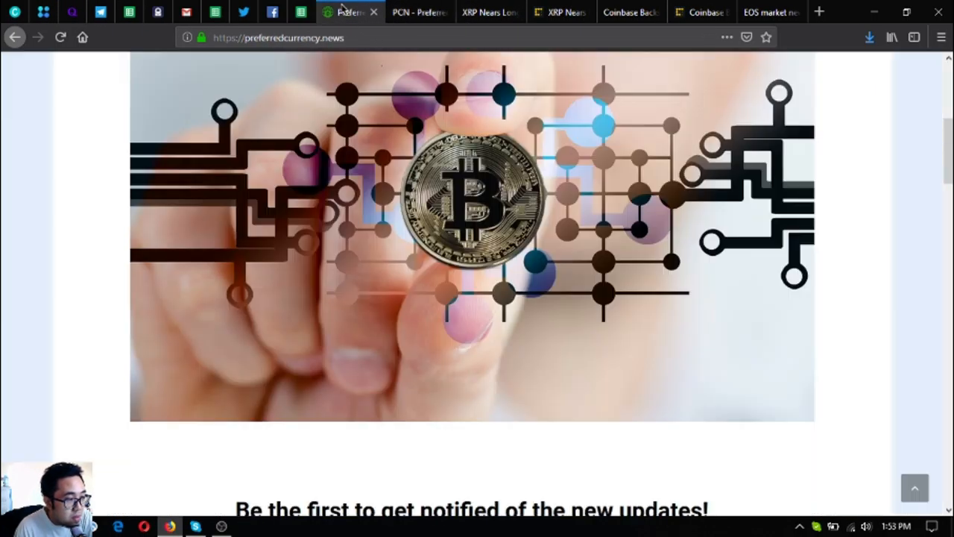
{"action": "scroll", "scroll_direction": "up", "scroll_amount": 3}
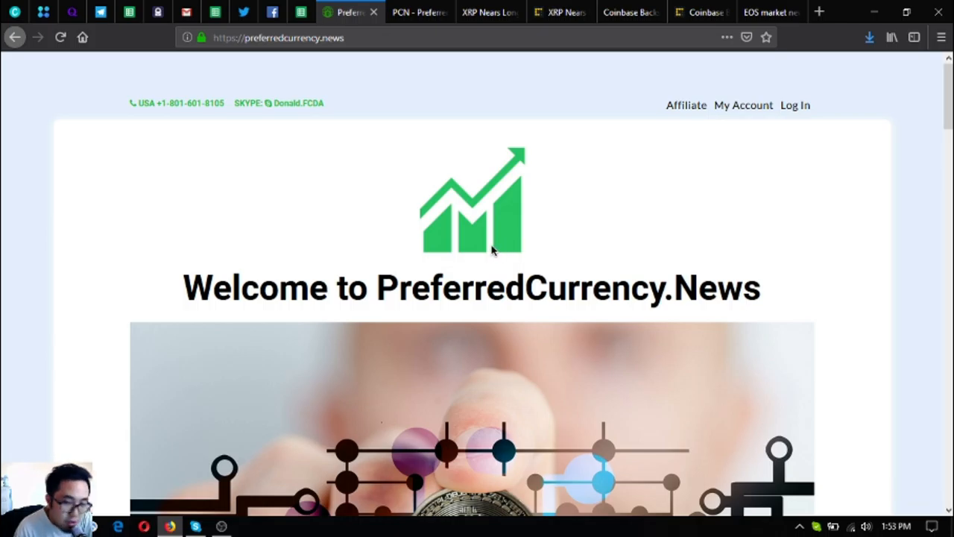
{"action": "mouse_move", "coordinate": [504, 257]}
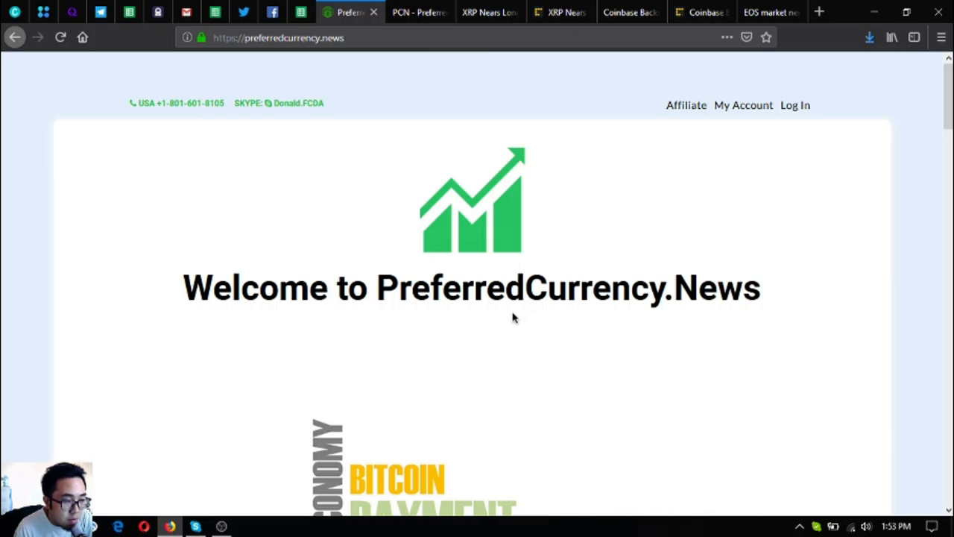
{"action": "mouse_move", "coordinate": [515, 291]}
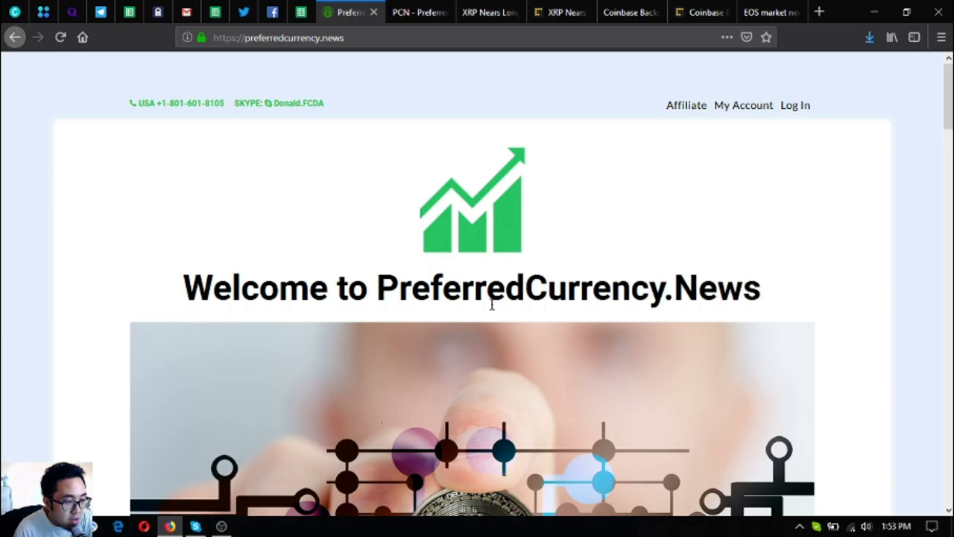
{"action": "mouse_move", "coordinate": [783, 297]}
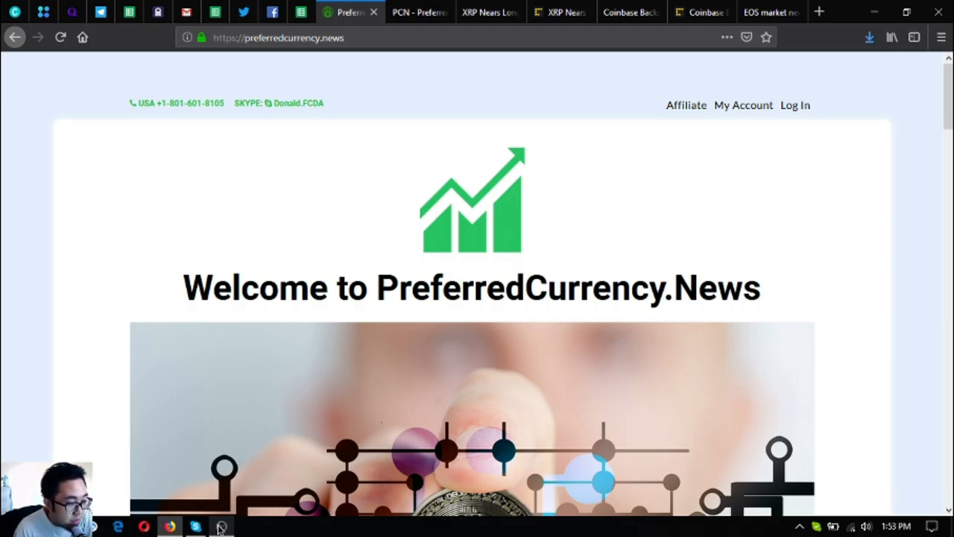
{"action": "left_click", "coordinate": [220, 526]}
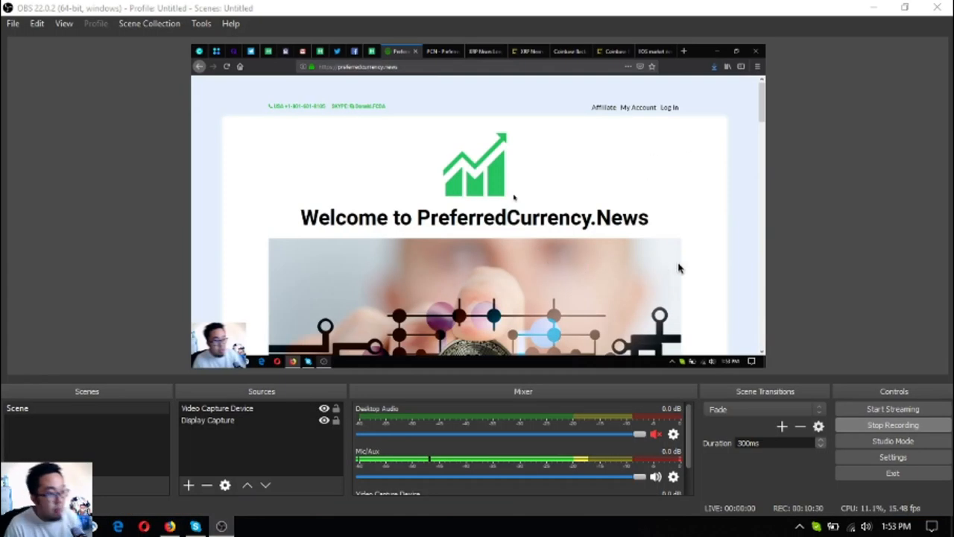